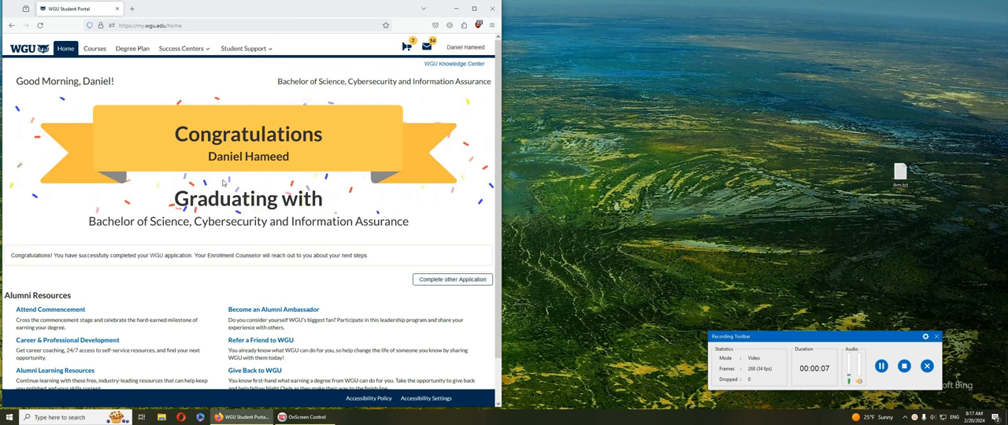
mouse_move(321, 173)
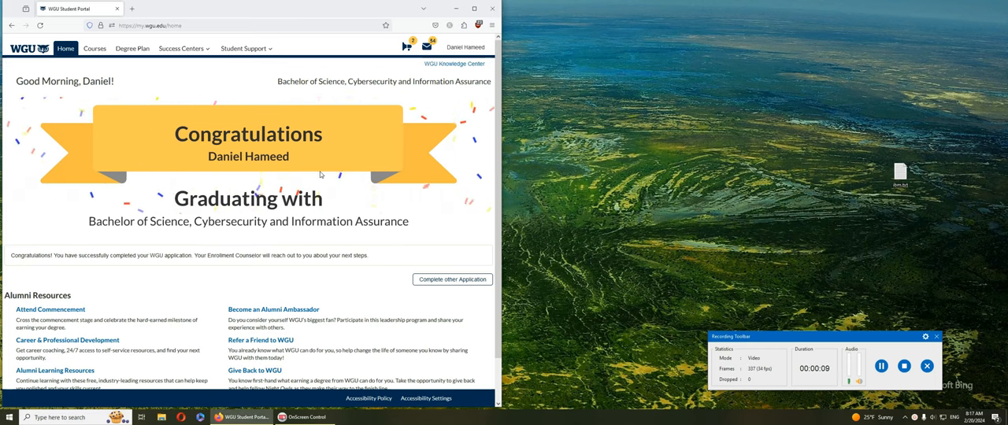
mouse_move(311, 253)
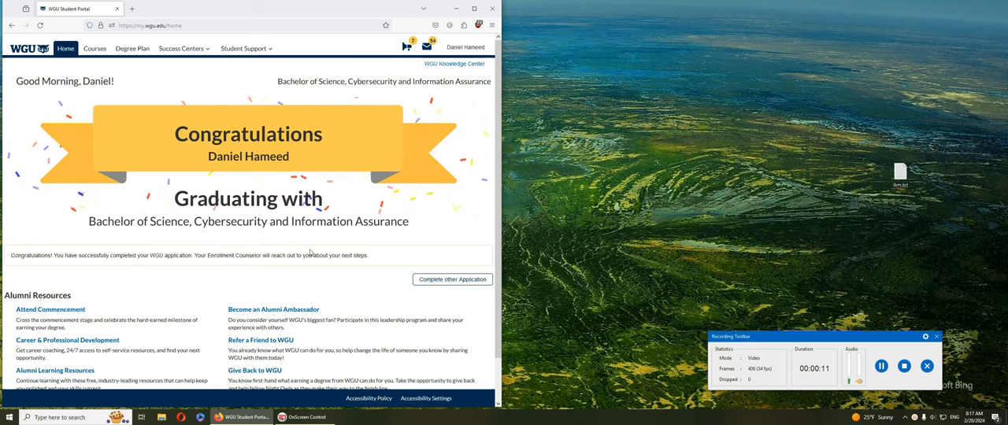
mouse_move(523, 274)
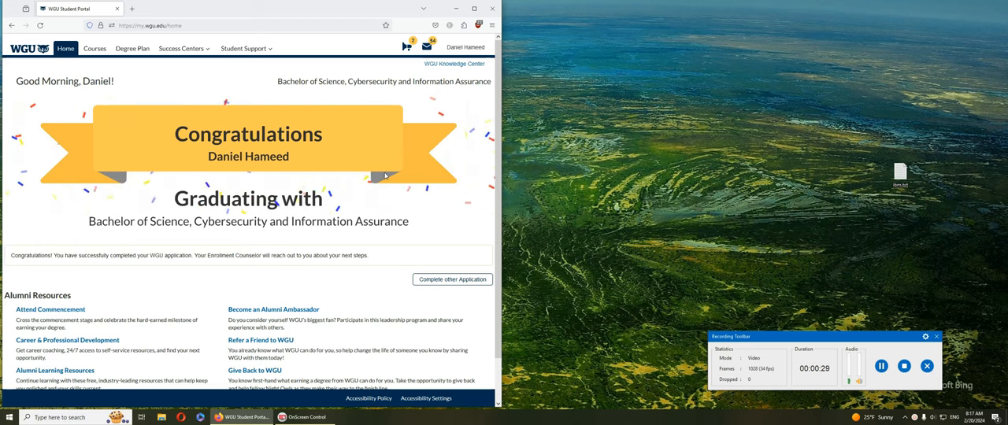
mouse_move(403, 177)
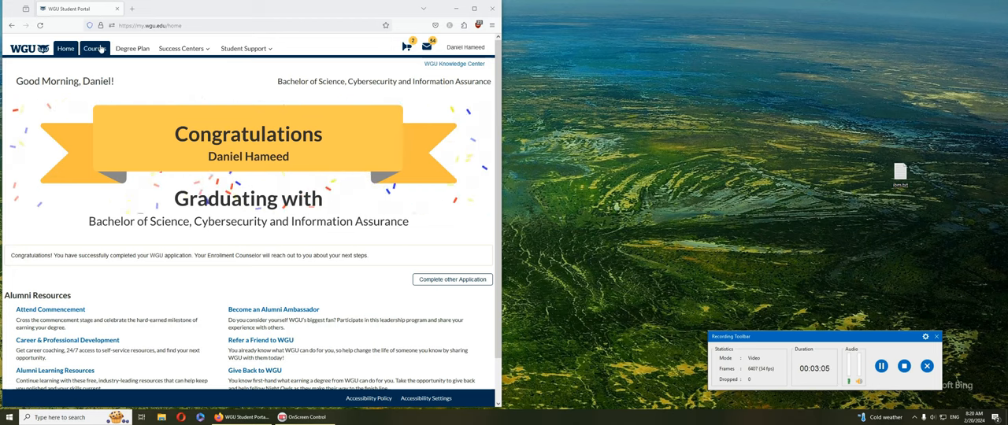
- Show the Degree Plan page with its graduation congratulations message
click(145, 48)
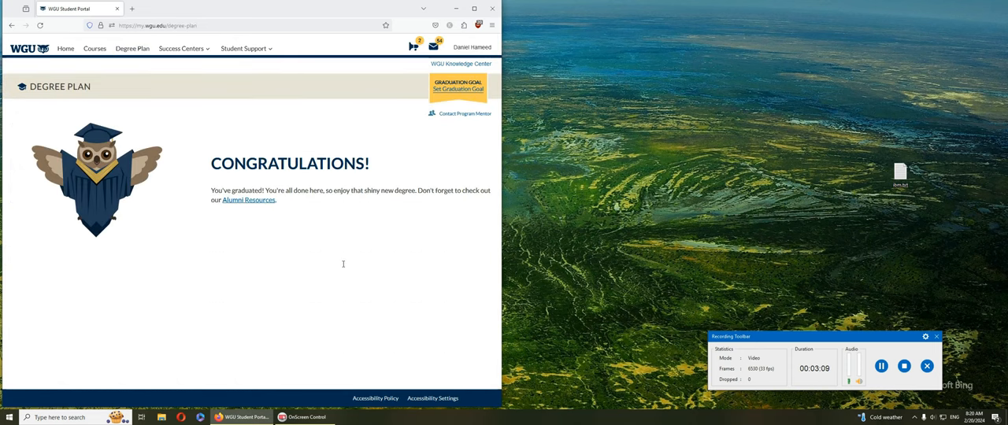
mouse_move(285, 220)
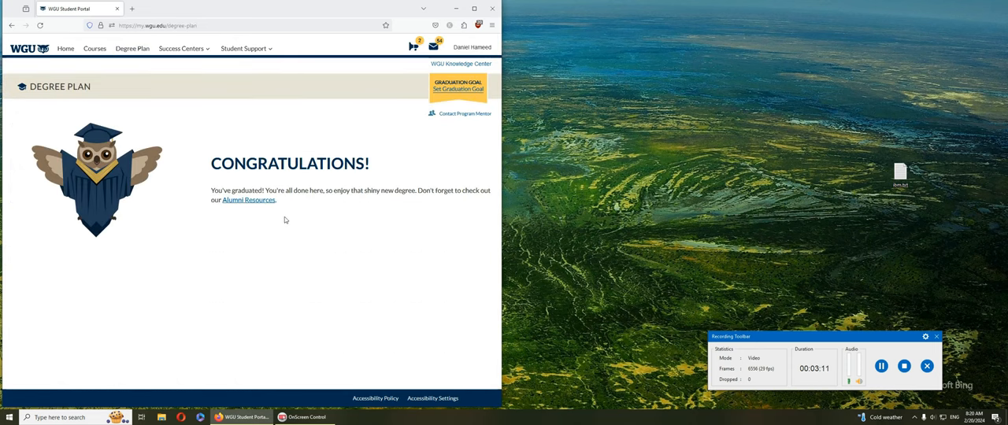
mouse_move(400, 192)
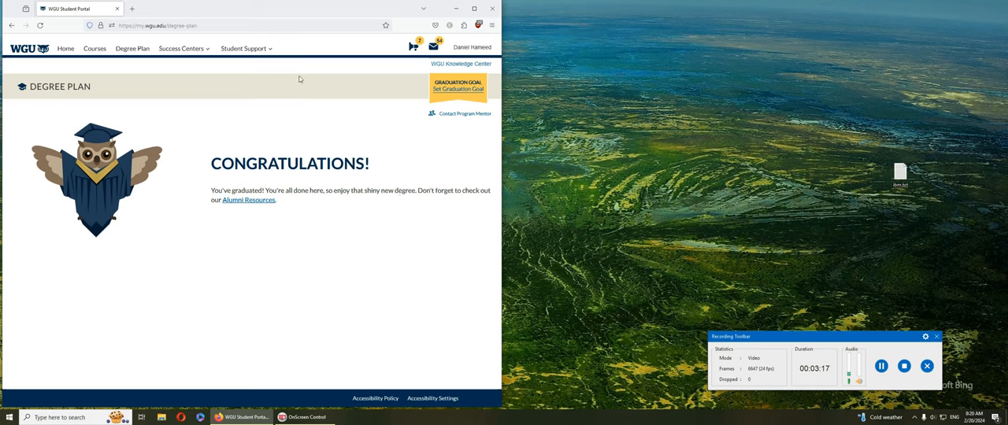
mouse_move(261, 73)
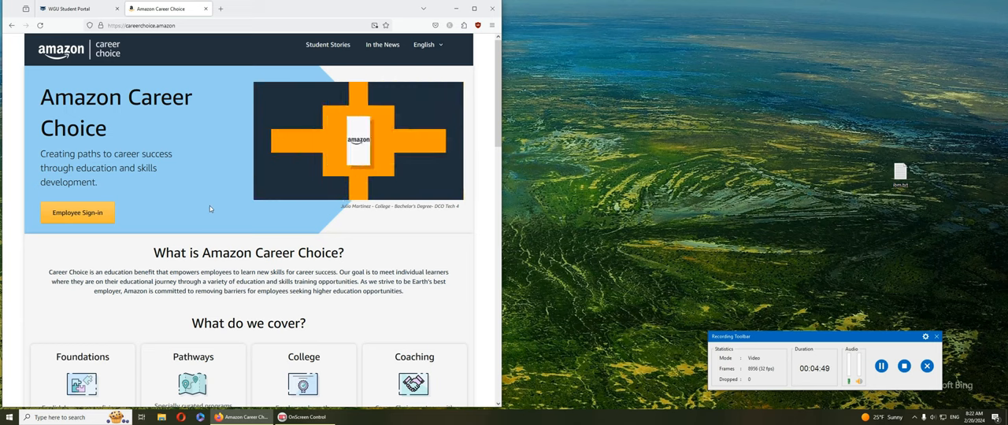
- Scroll through the Amazon Career Choice homepage to the school network section and back to the top
scroll(down, 3)
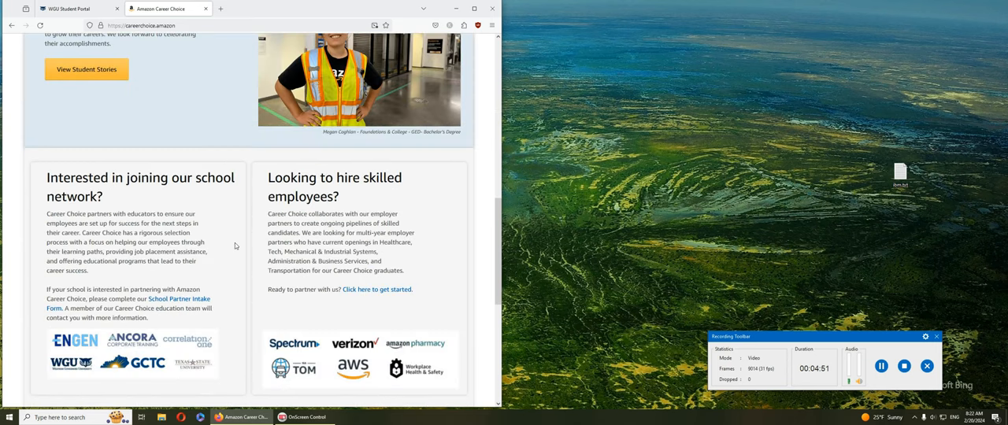
scroll(up, 3)
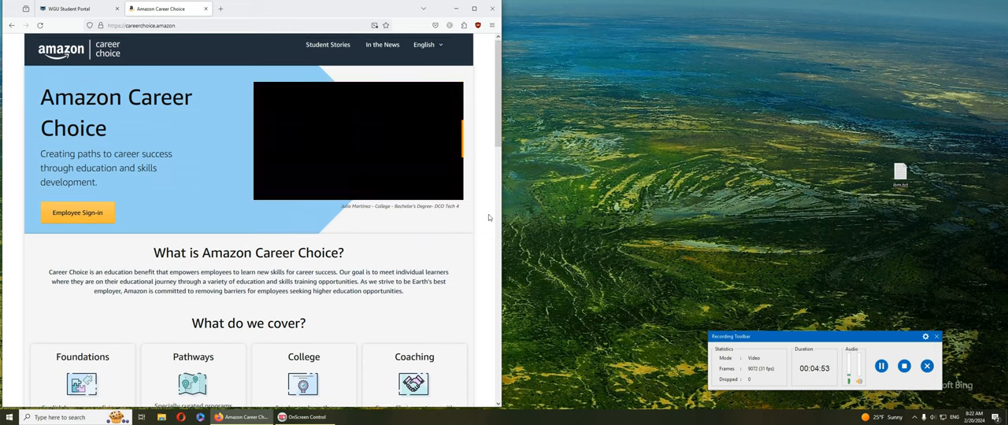